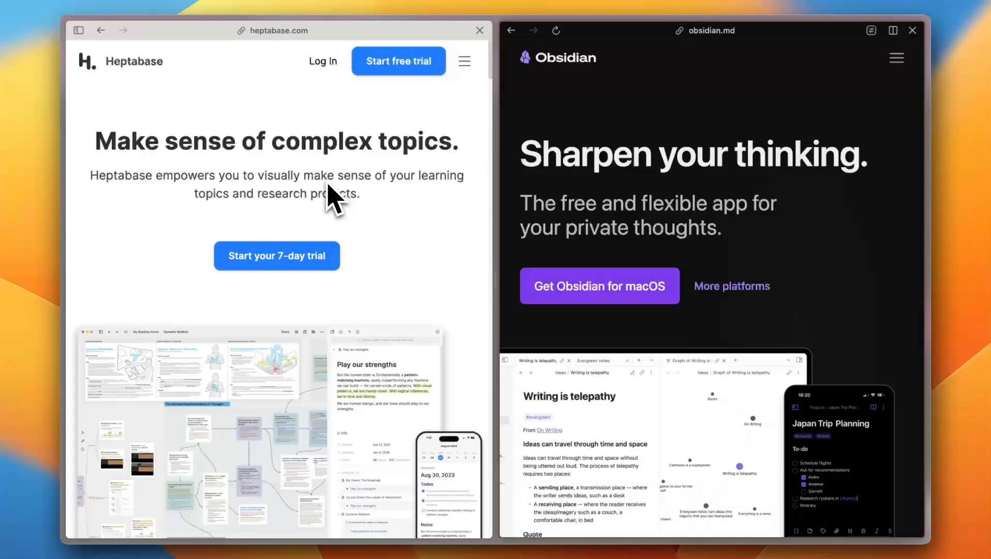
mouse_move(506, 266)
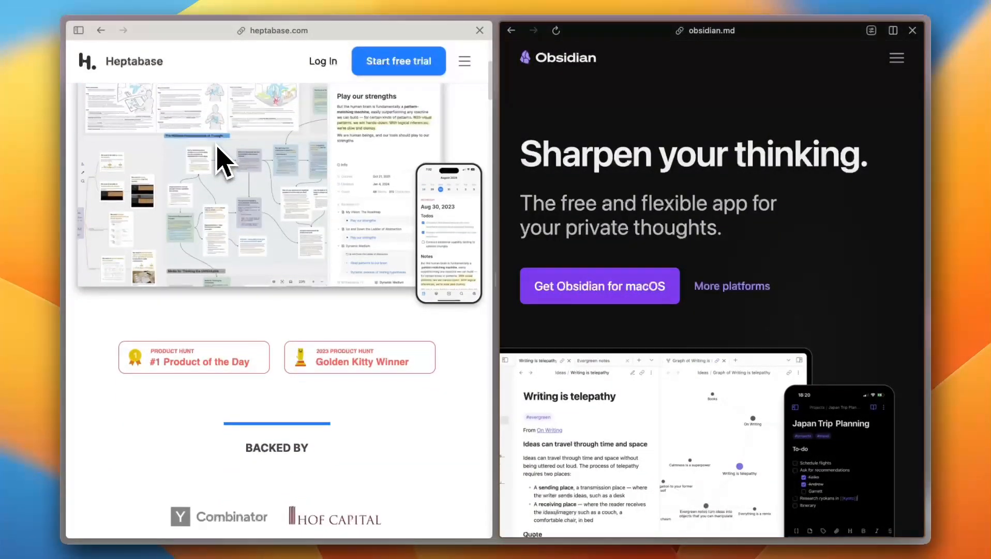
Scroll the Heptabase pane past its awards and backers to 'Make sense of your notes with powerful visualizations'
scroll(down, 3)
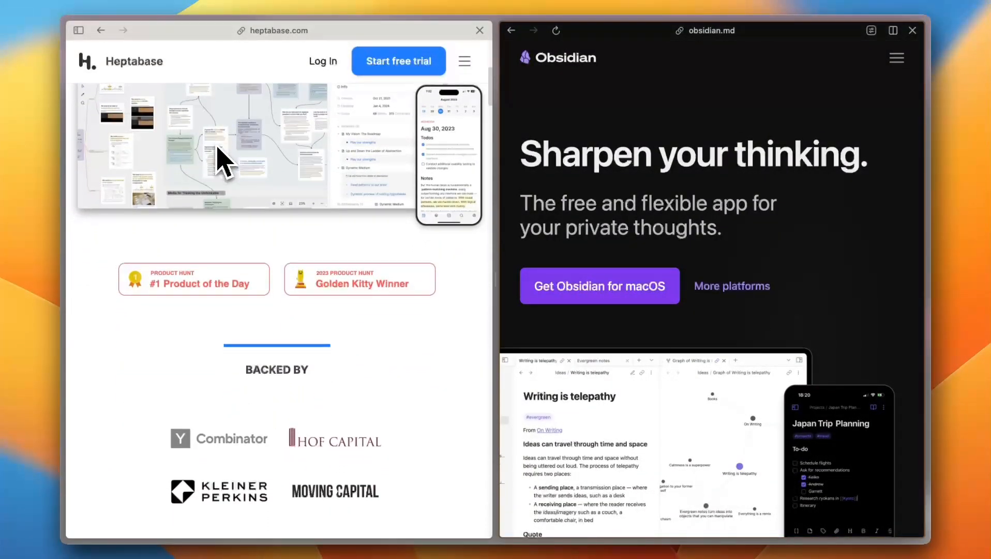
scroll(down, 3)
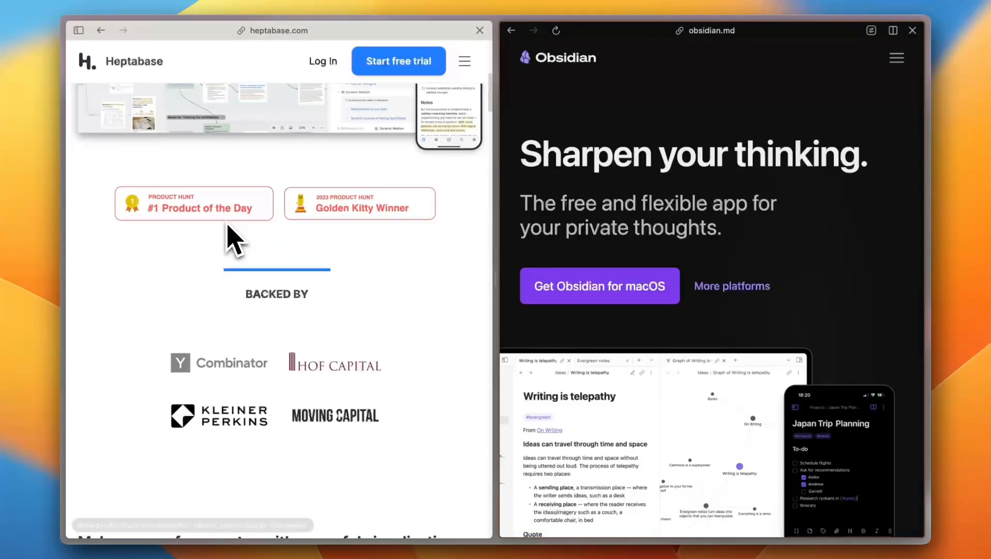
scroll(down, 3)
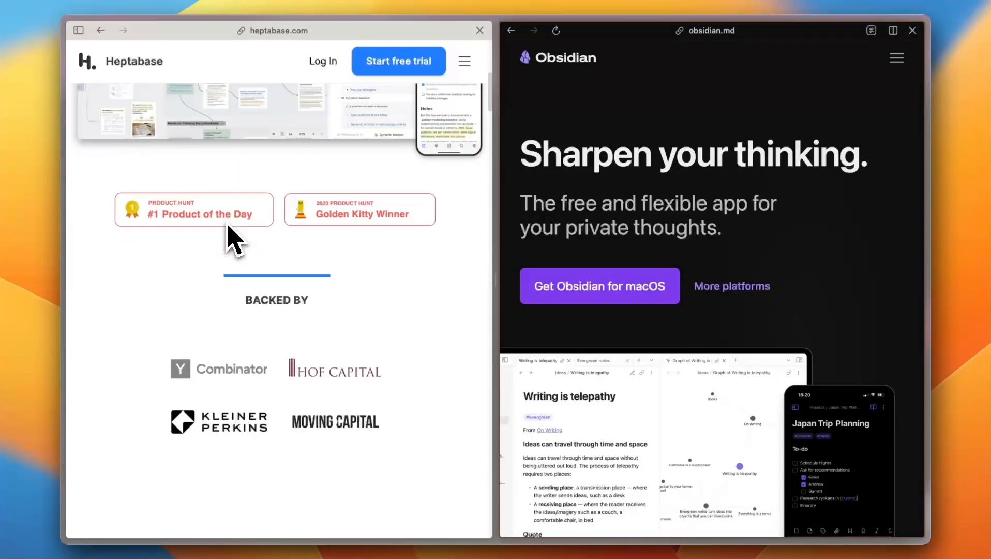
scroll(down, 3)
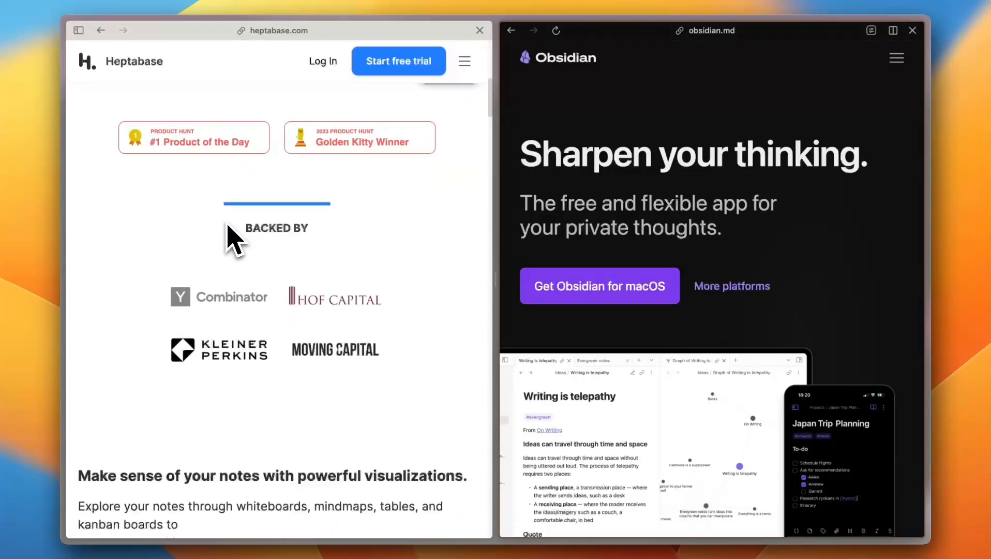
scroll(down, 3)
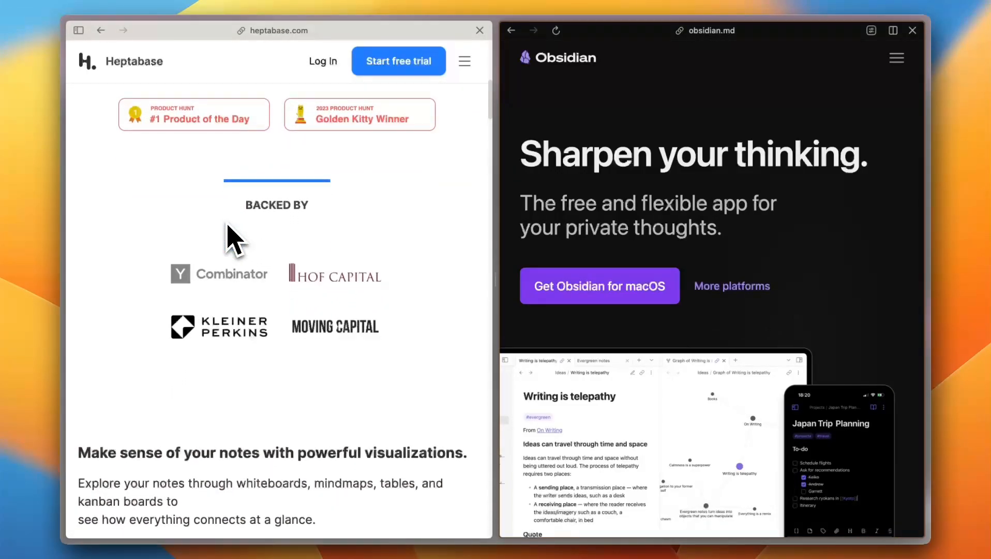
scroll(down, 3)
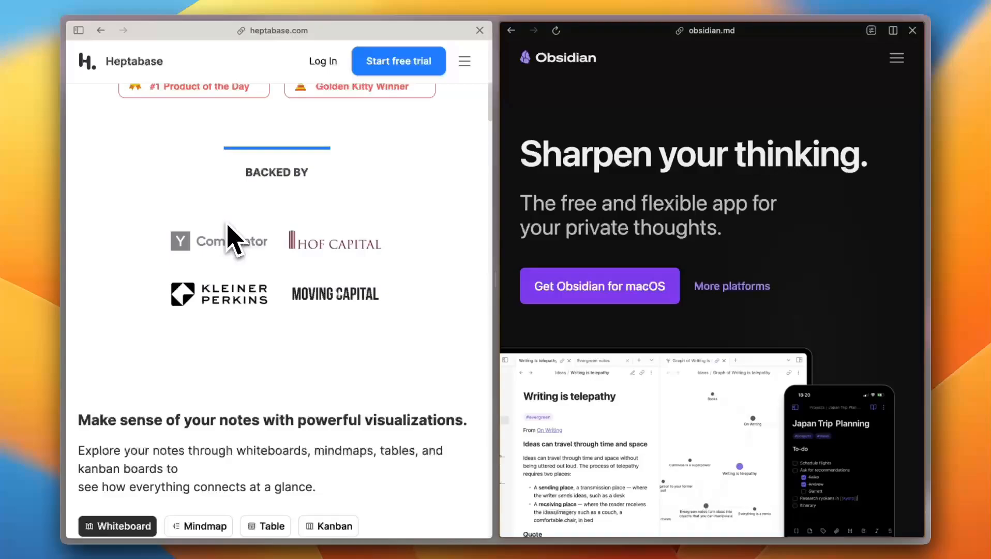
scroll(down, 3)
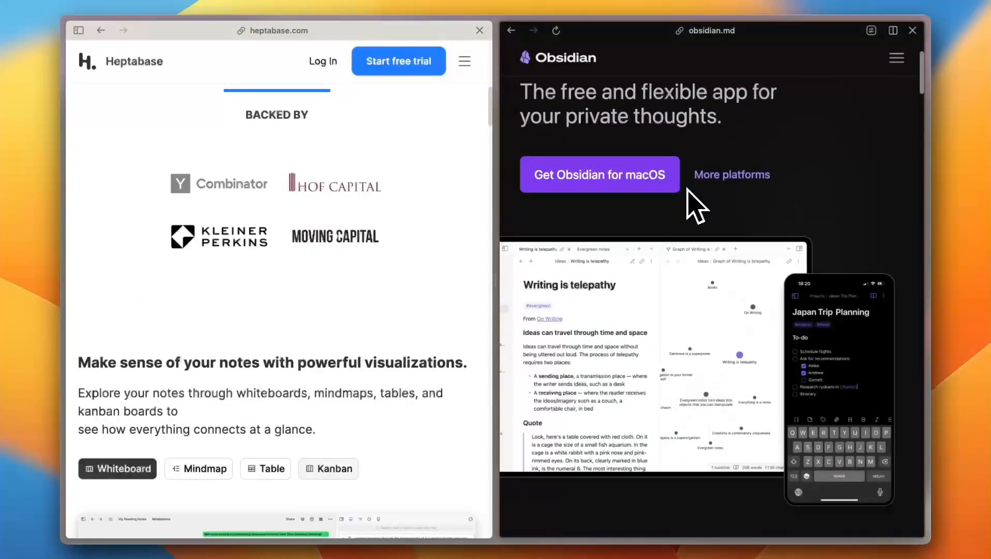
Scroll the Obsidian pane to its 'Your thoughts are yours' privacy, plugins and open-format points
scroll(down, 3)
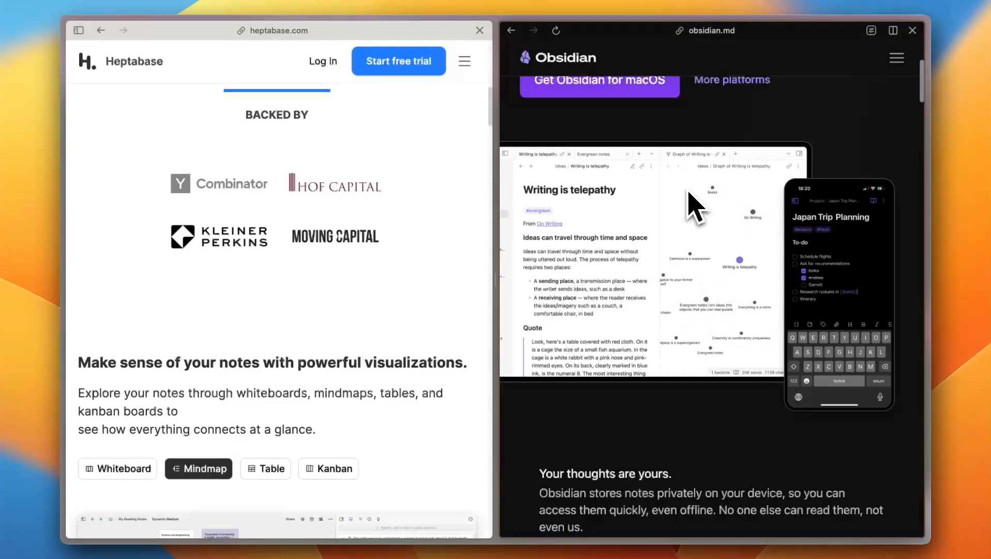
click(328, 469)
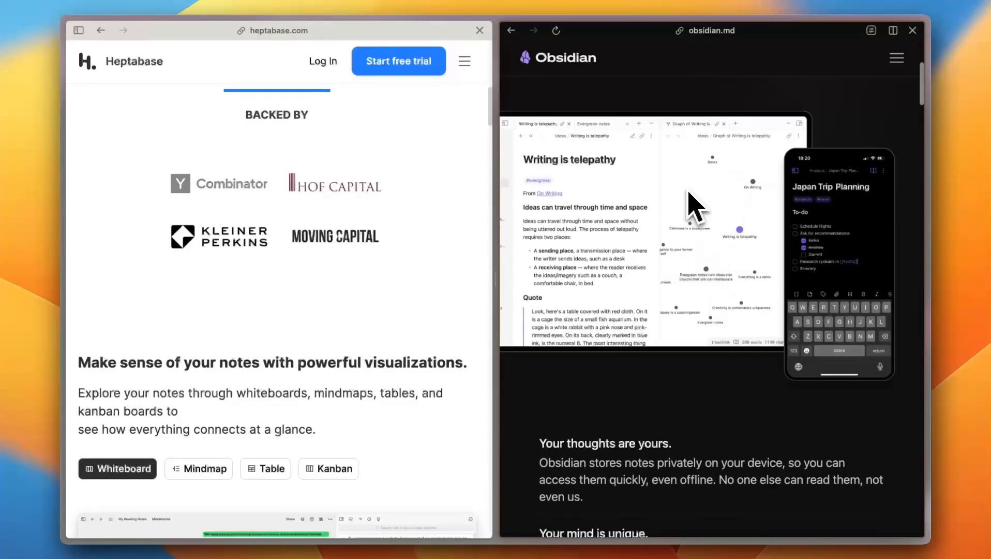
scroll(down, 3)
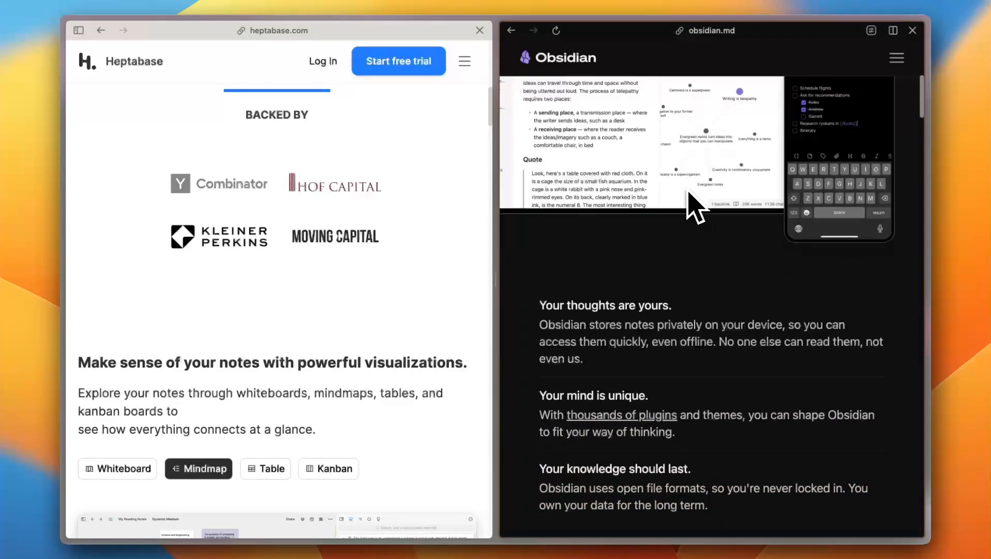
click(270, 468)
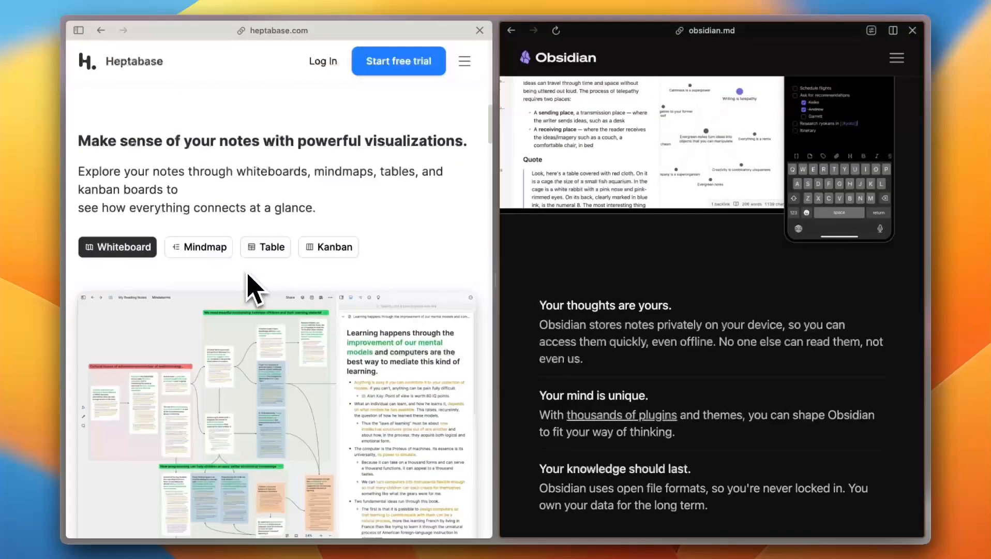
Scroll to Heptabase's collaborative projects section and Obsidian's 'Free without limits' download prompt
click(198, 246)
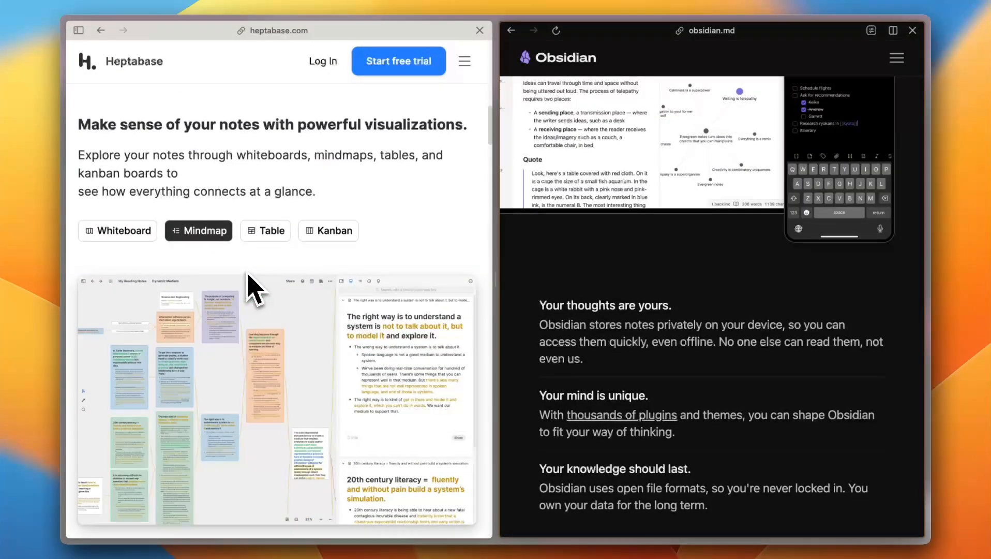
click(265, 230)
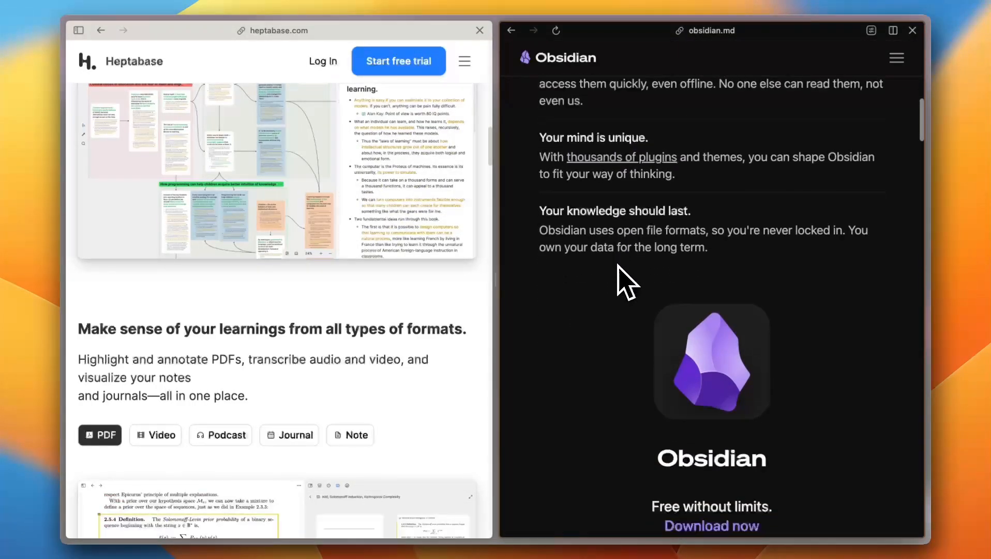
scroll(down, 3)
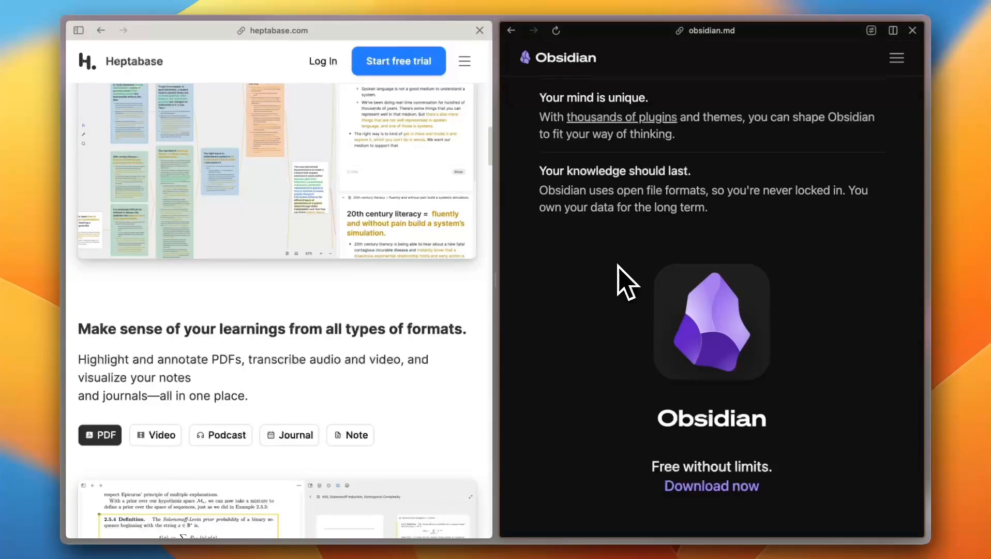
click(155, 435)
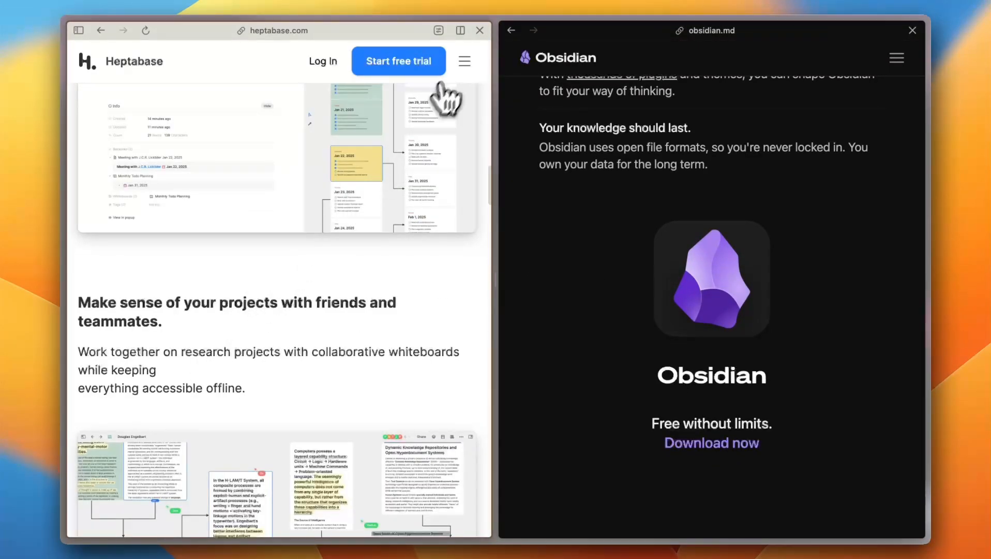
Go to Heptabase's Pricing page and scroll to the $11.99 monthly and $8.99 yearly plan cards
click(464, 61)
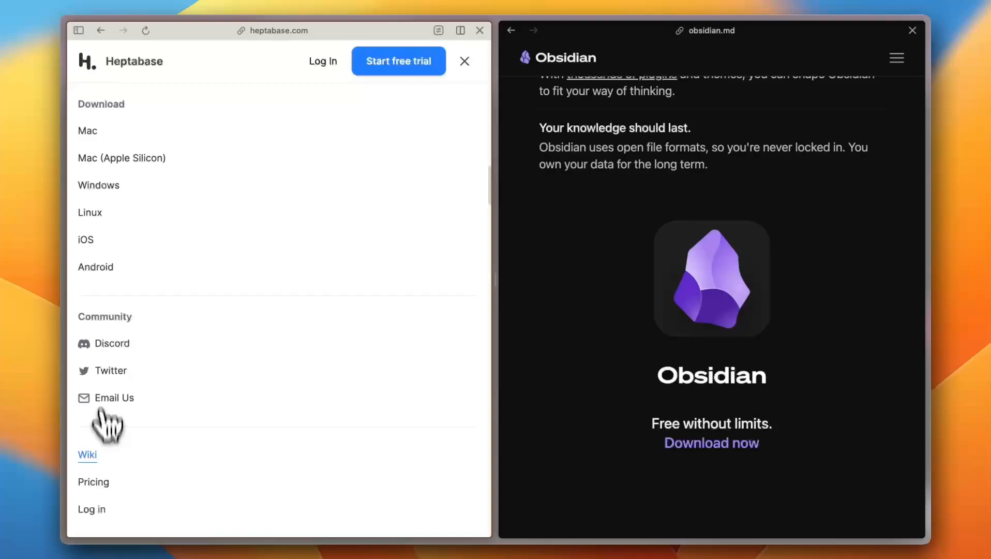
click(93, 481)
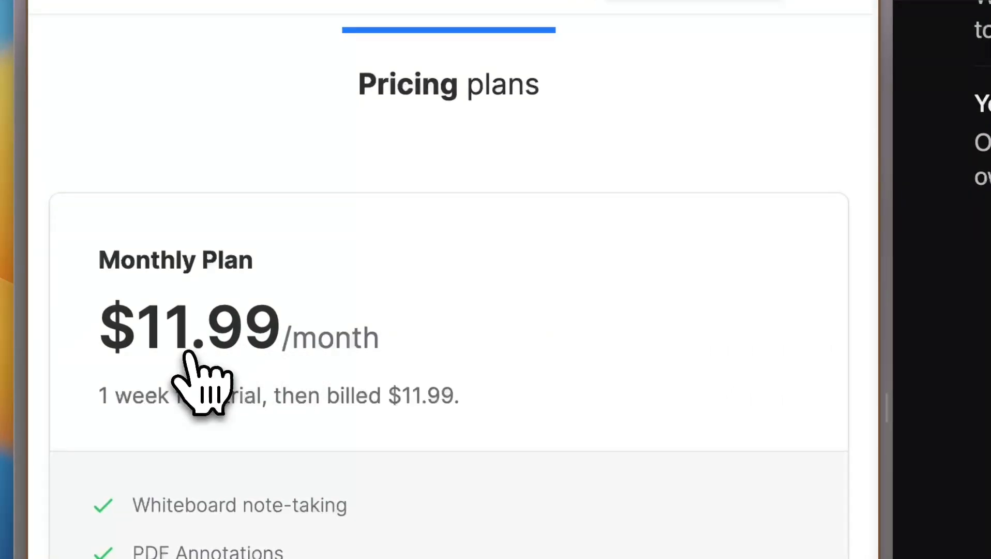
scroll(down, 3)
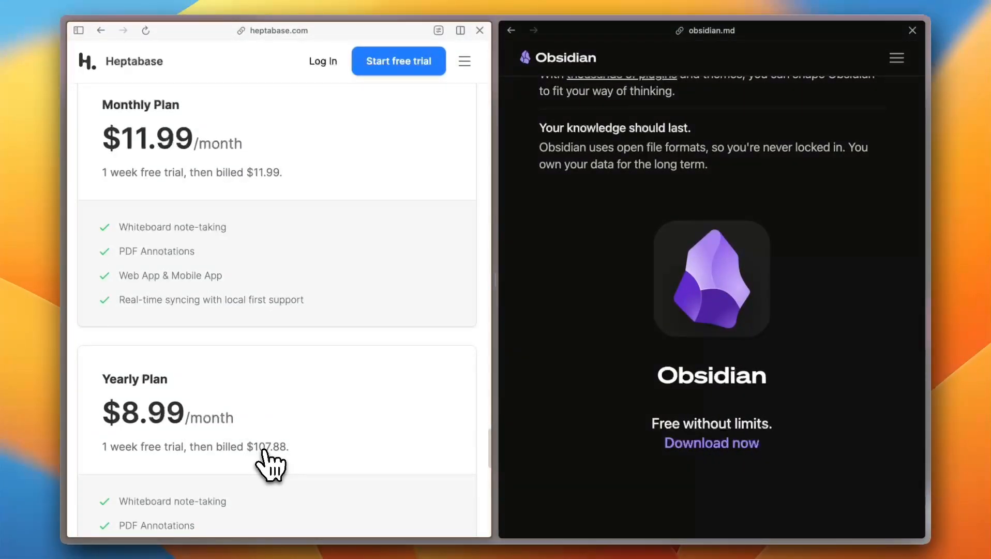
mouse_move(364, 315)
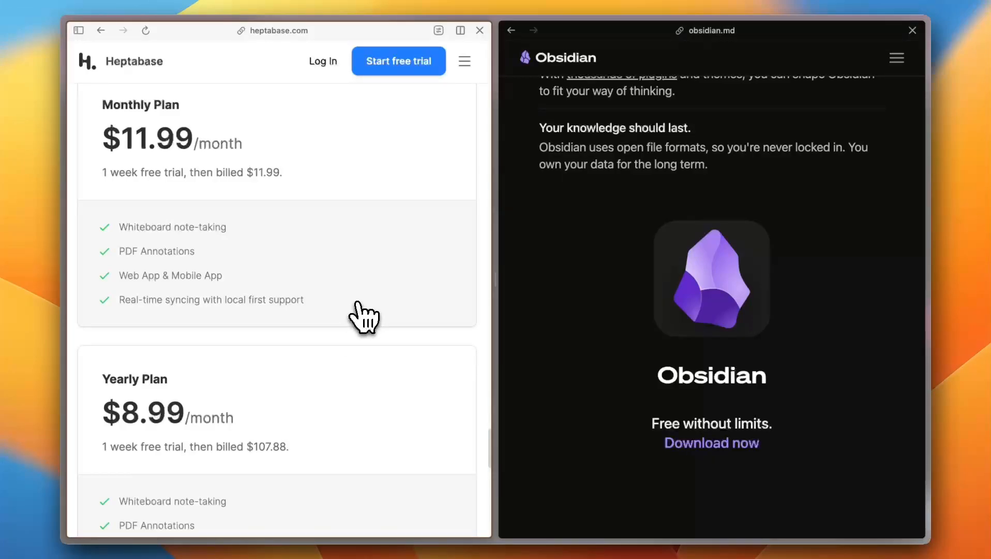
scroll(down, 3)
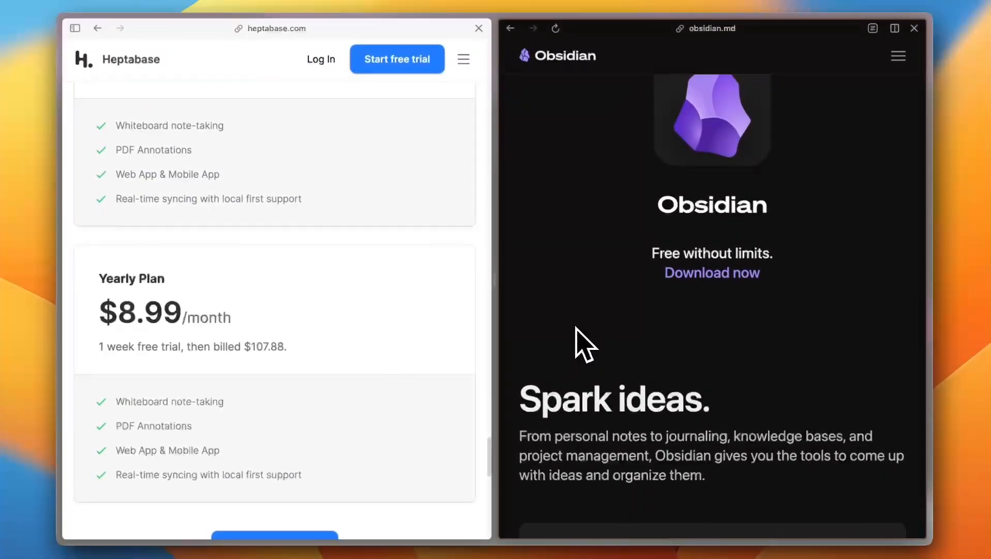
Scroll Obsidian to 'Spark ideas.' while Heptabase shows its 'Make sense of complex topics' hero
scroll(down, 3)
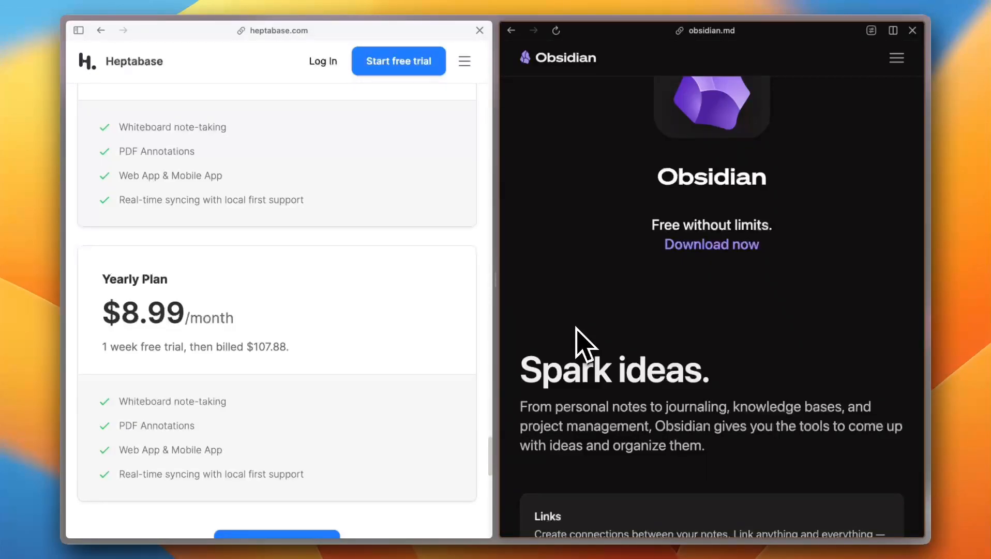
scroll(down, 3)
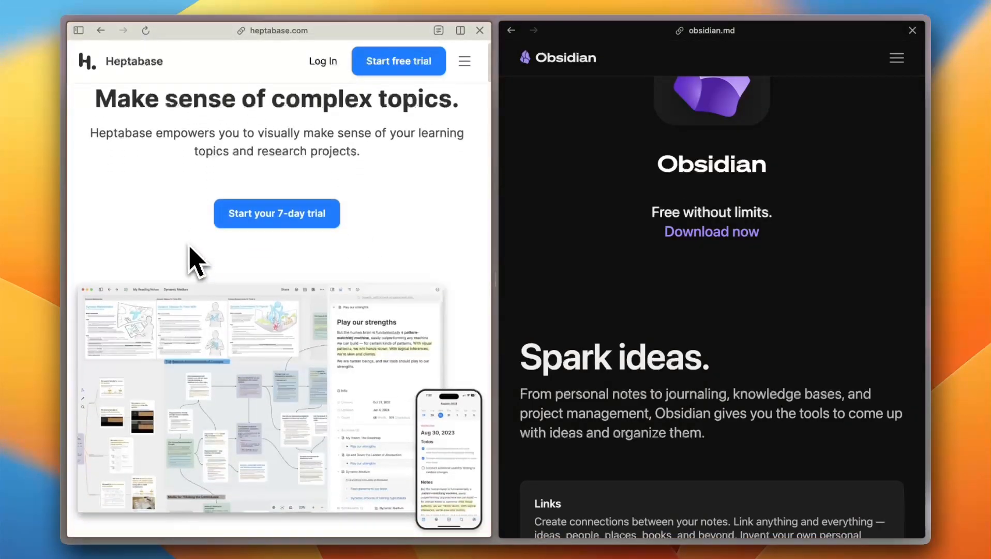
Scroll Obsidian past its Links card back to 'Your knowledge should last.'
scroll(down, 3)
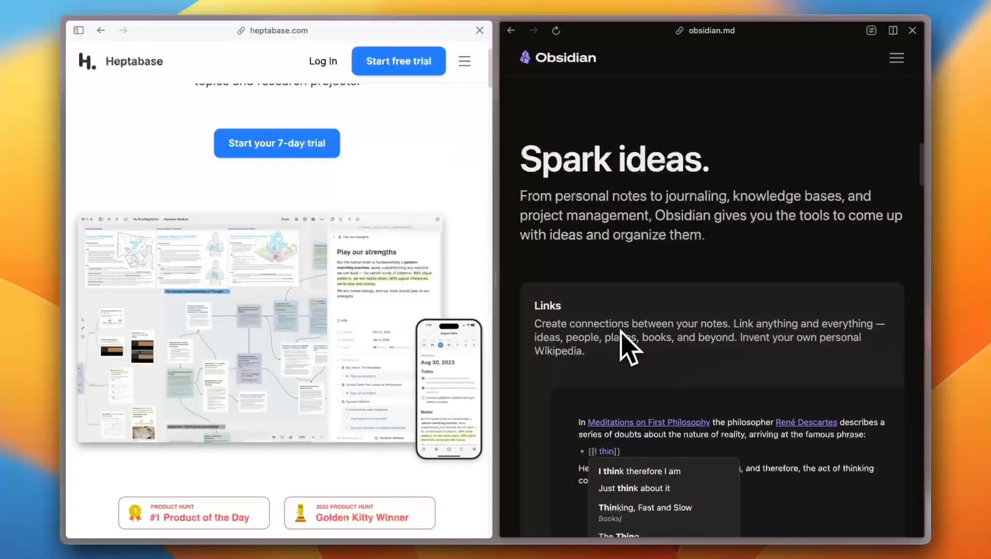
mouse_move(642, 275)
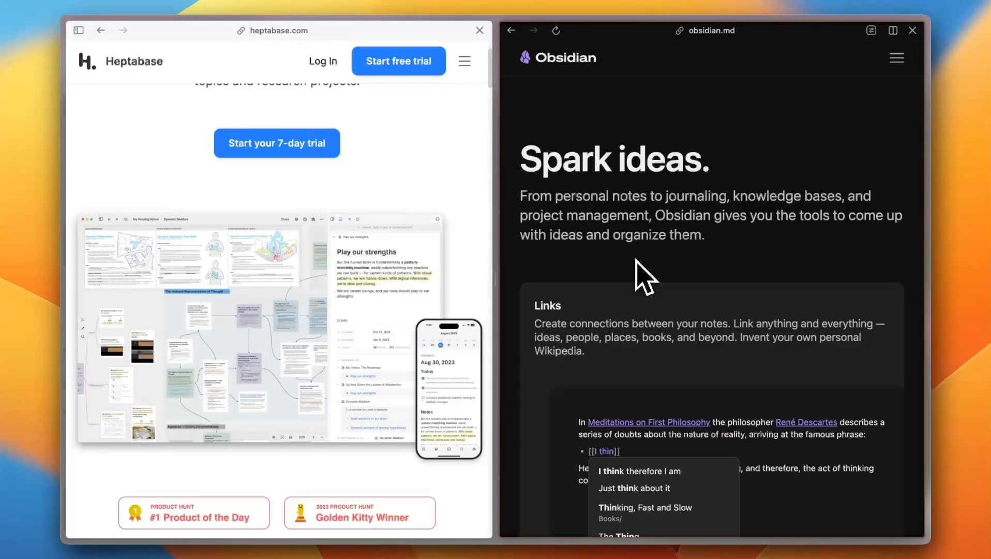
mouse_move(396, 345)
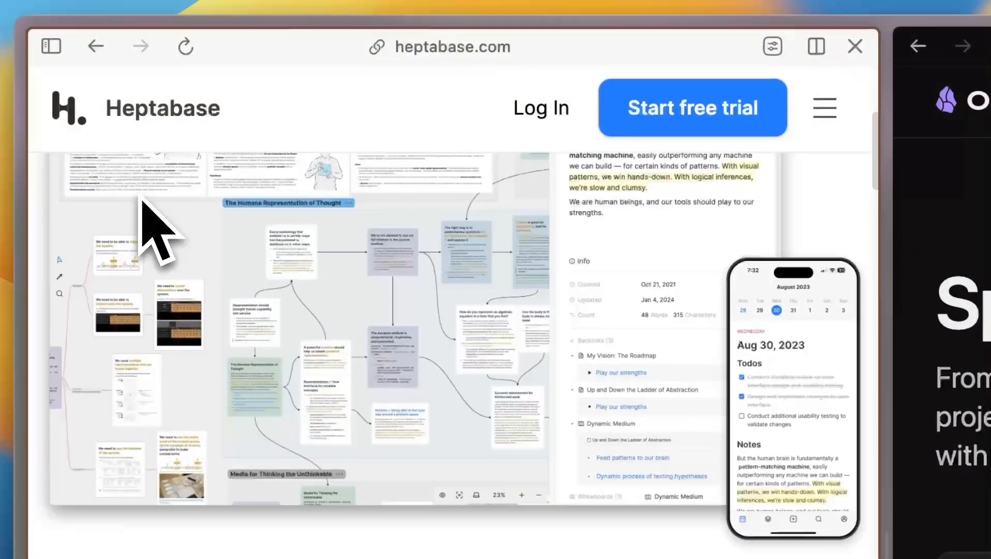
scroll(down, 3)
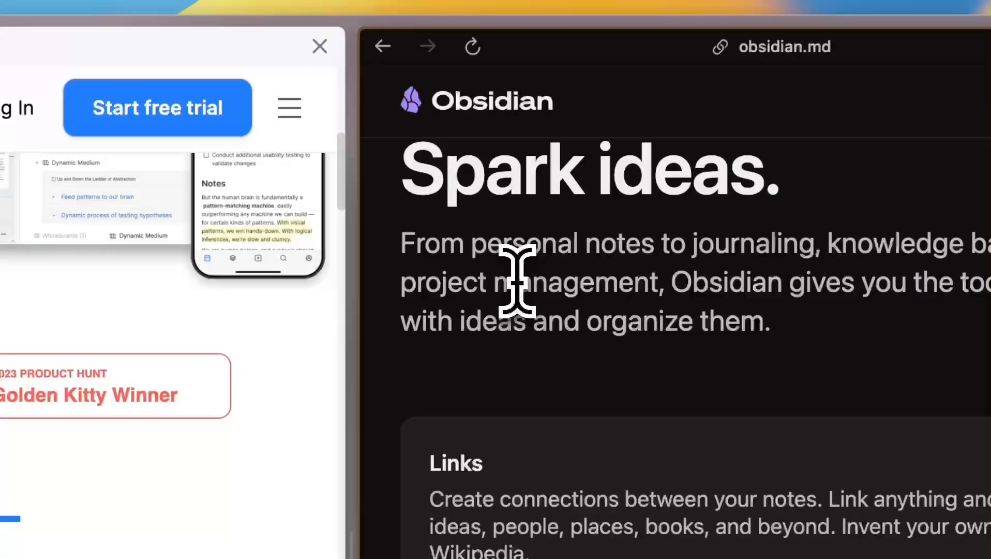
scroll(down, 3)
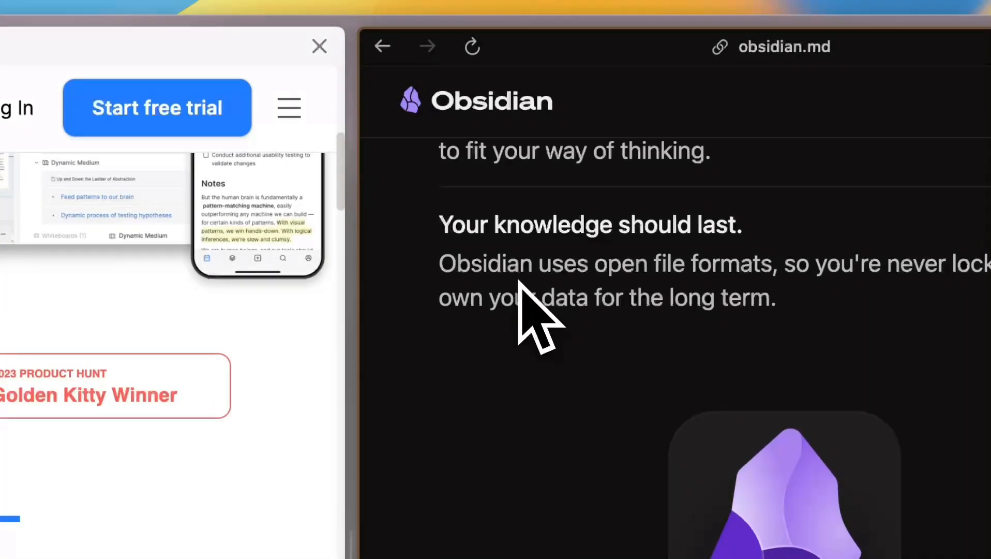